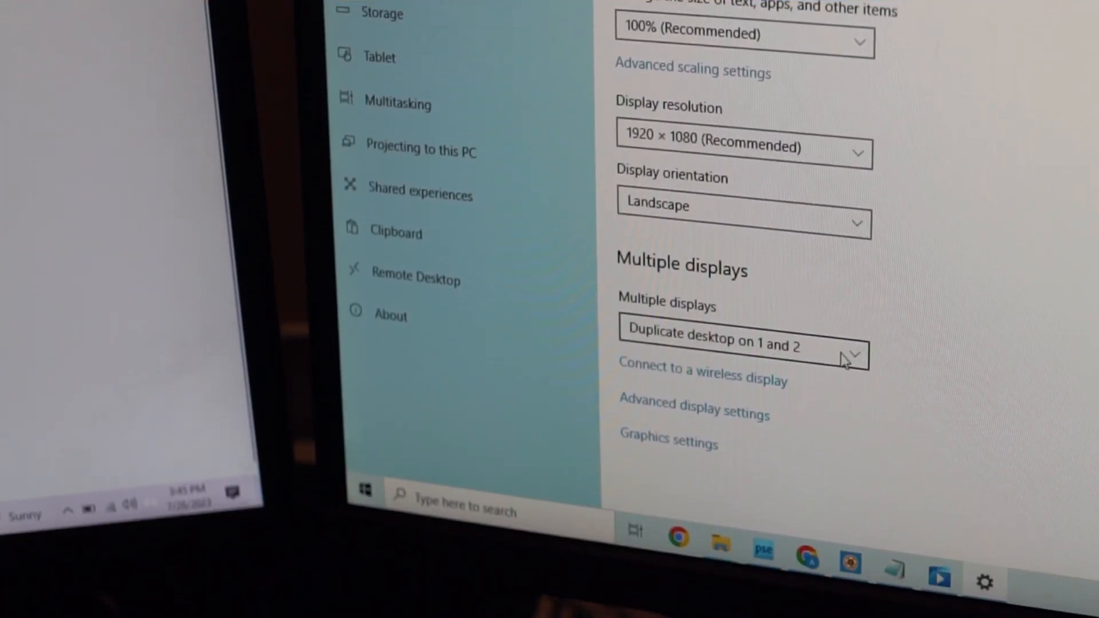
# Show the Multiple displays mode list, currently set to 'Duplicate desktop on 1 and 2'.
pyautogui.click(742, 344)
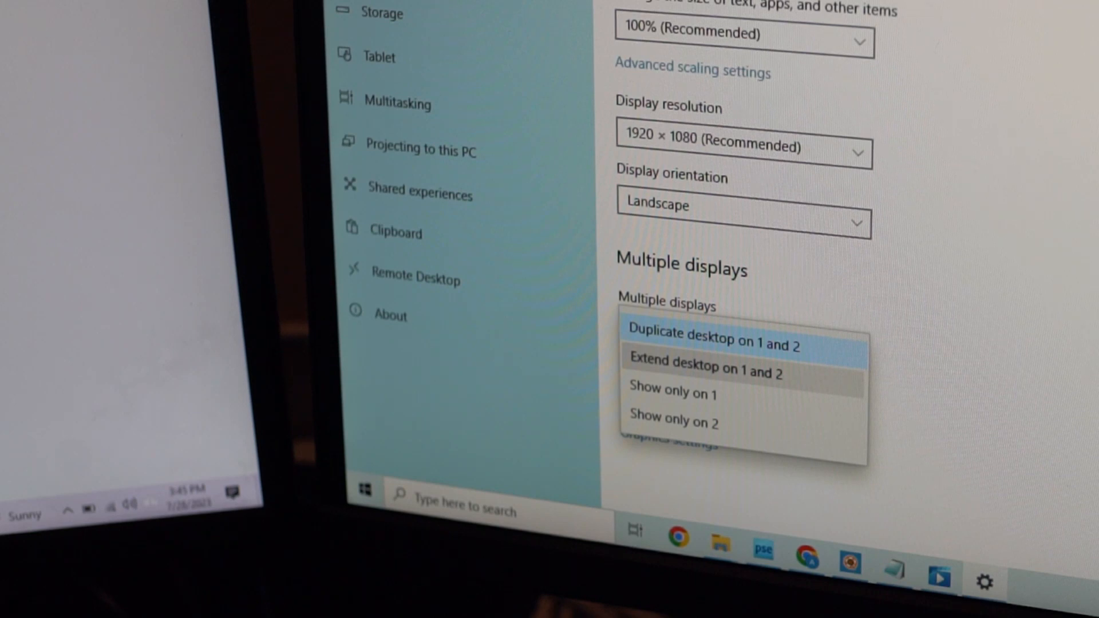
# Switch Multiple displays to 'Extend desktop on 1 and 2', prompting to keep the settings.
pyautogui.click(714, 332)
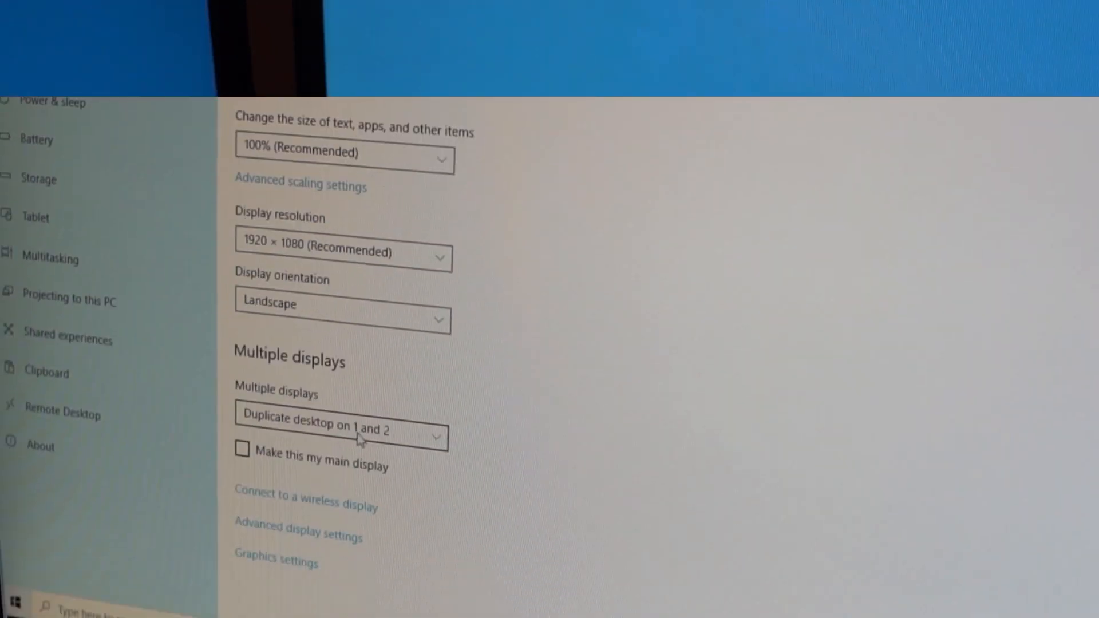
pyautogui.click(341, 430)
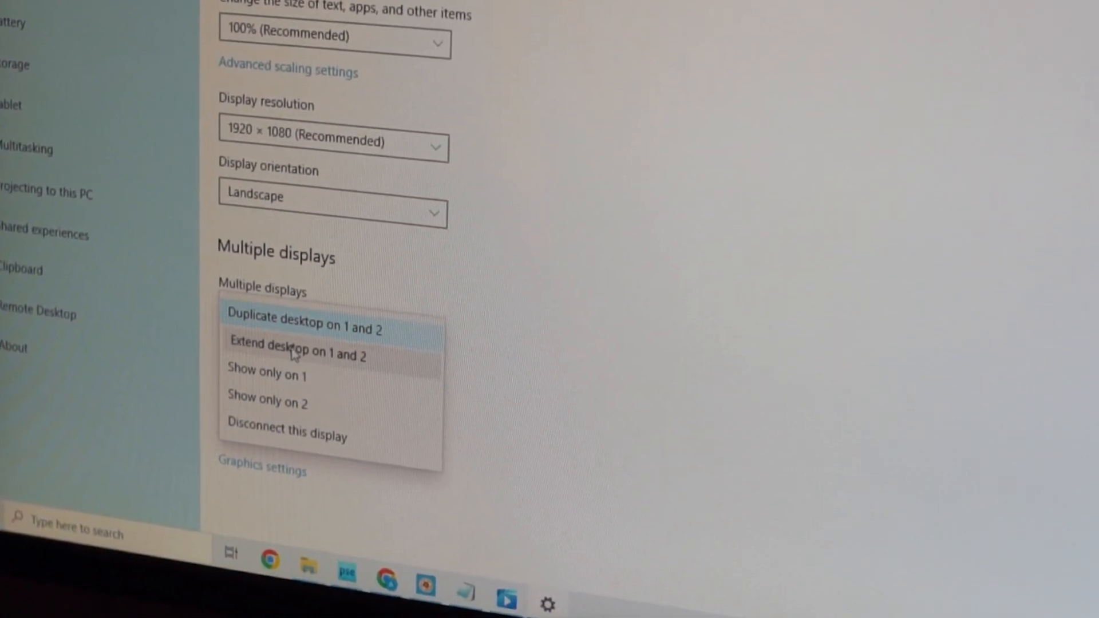
pyautogui.click(296, 354)
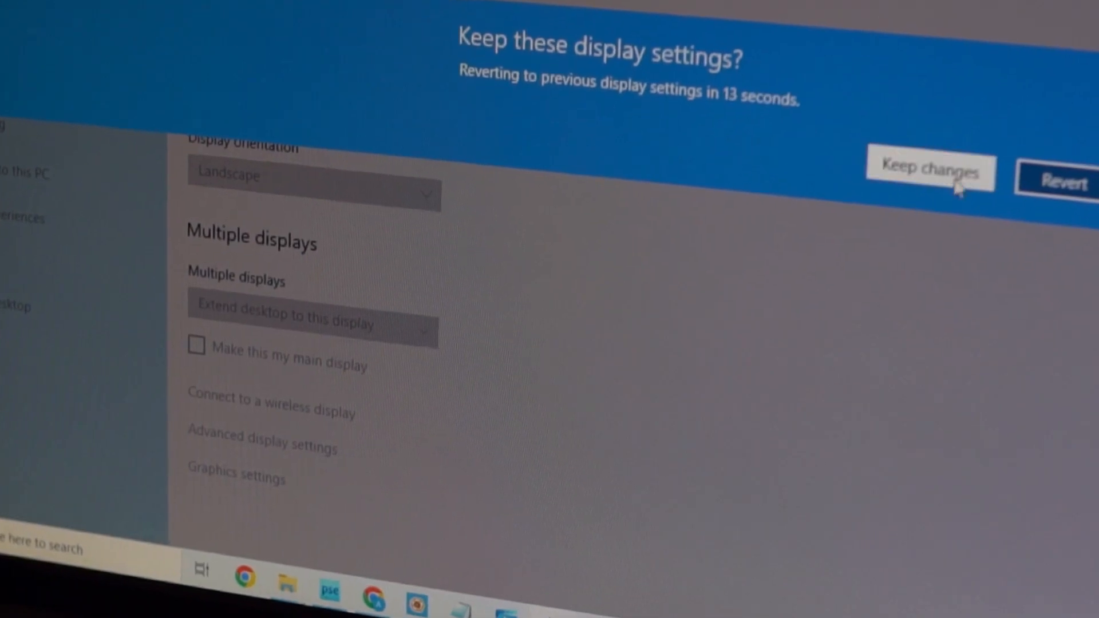